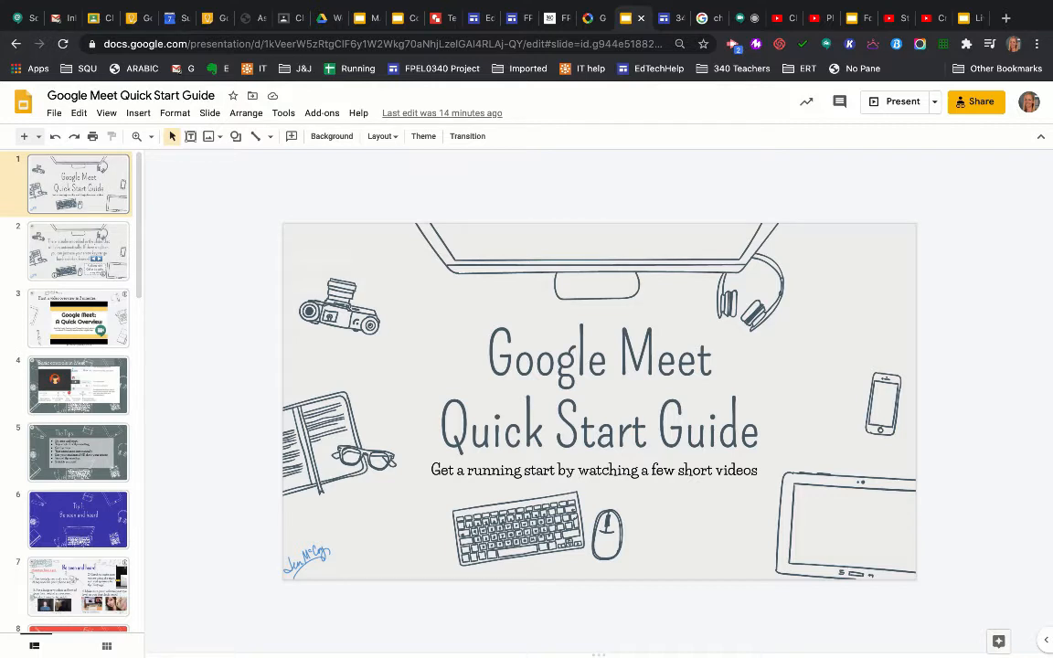
mouse_move(624, 294)
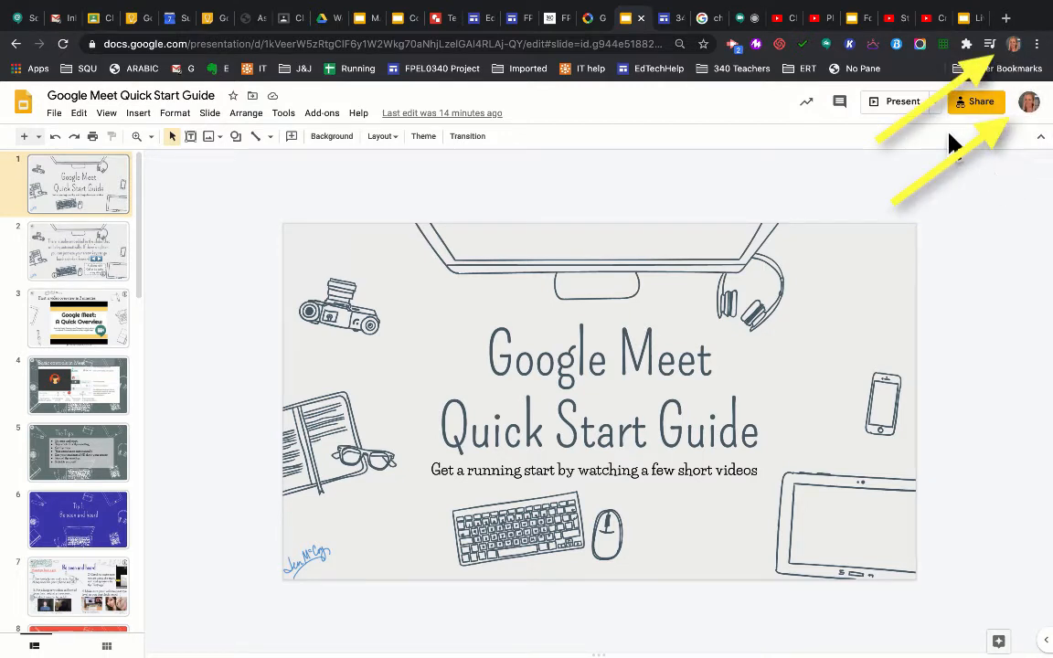
mouse_move(739, 160)
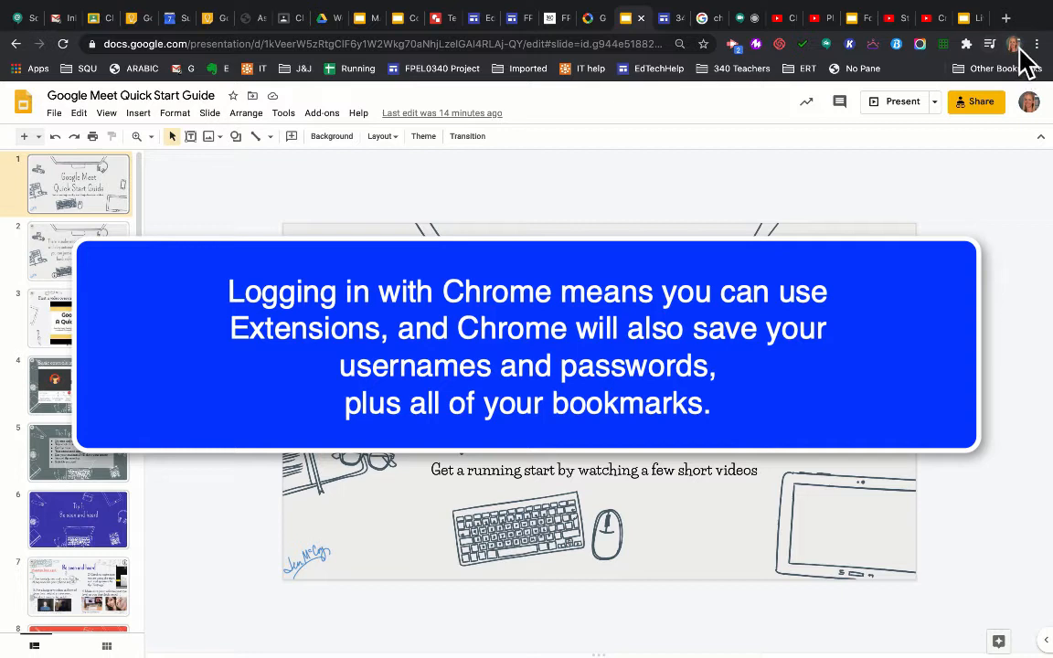
mouse_move(1012, 327)
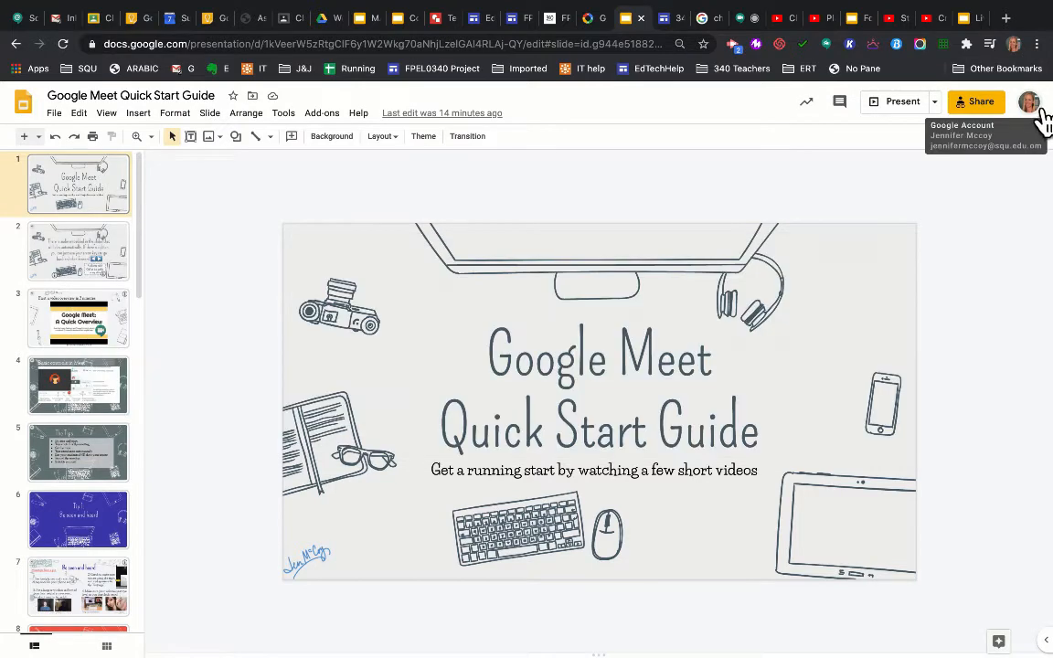
Open the profile avatar menu listing the other saved profiles and guest option.
click(1030, 102)
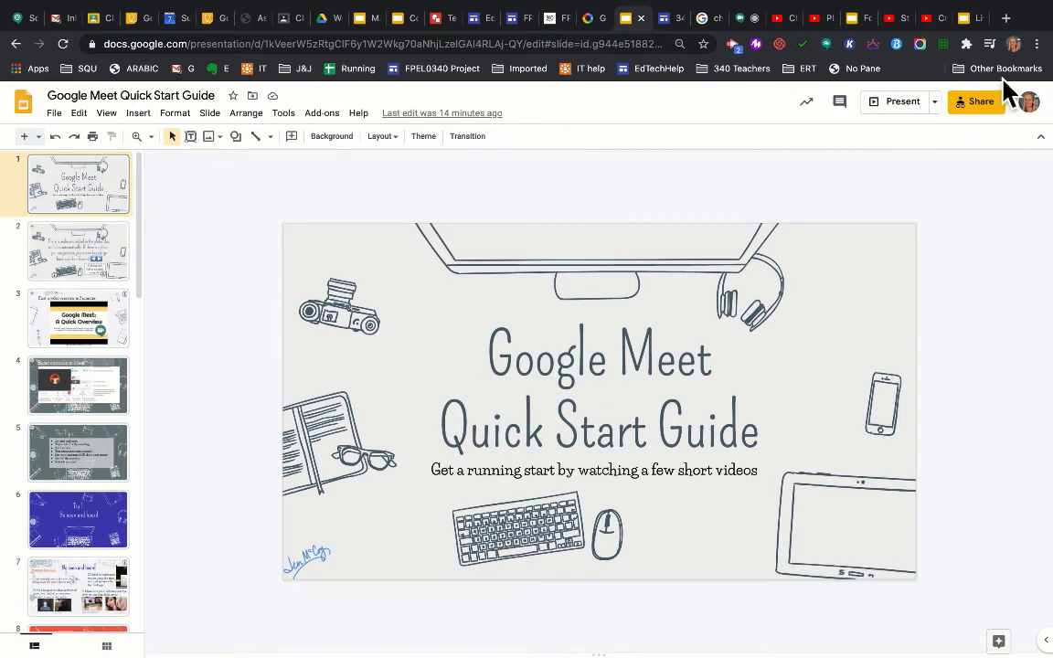
click(1014, 44)
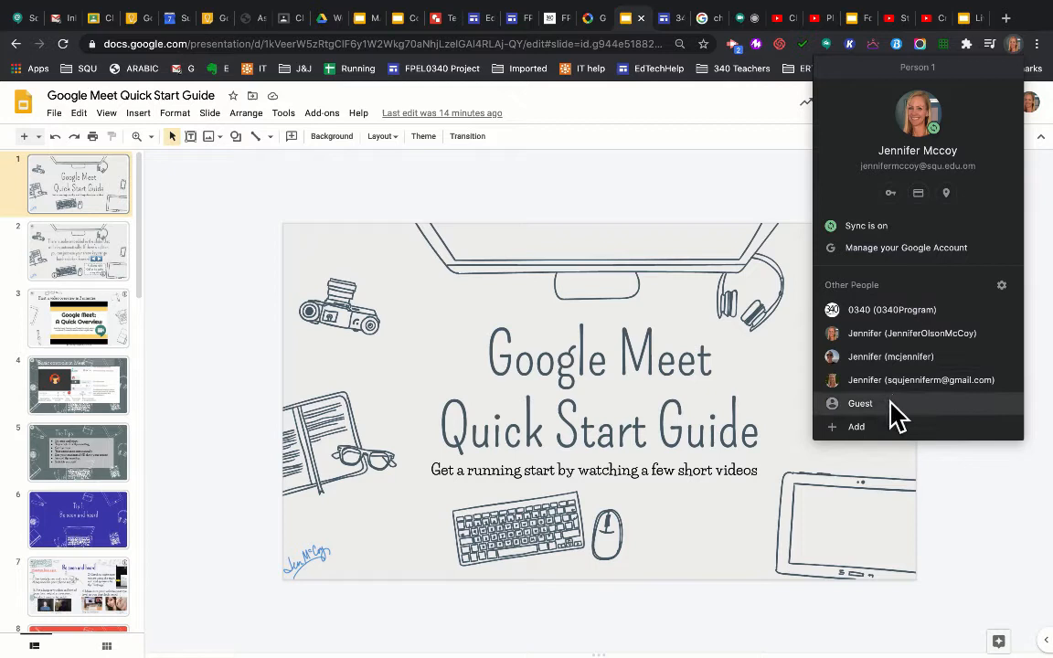
mouse_move(905, 380)
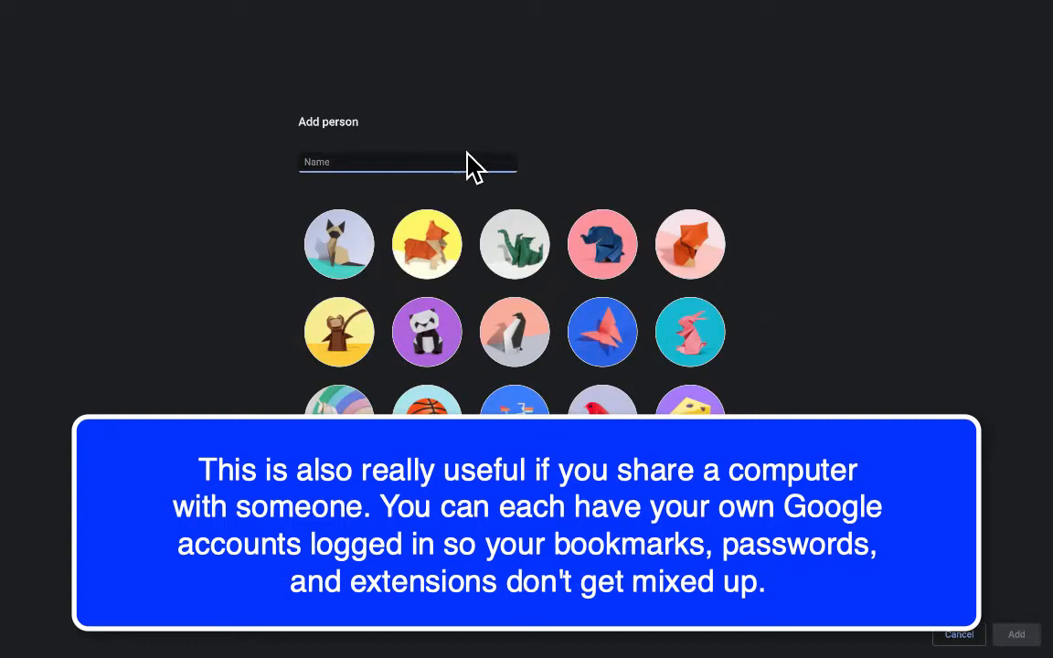
Name the new person 'Bruceant' and give it the origami animal profile picture.
text(Bruceant)
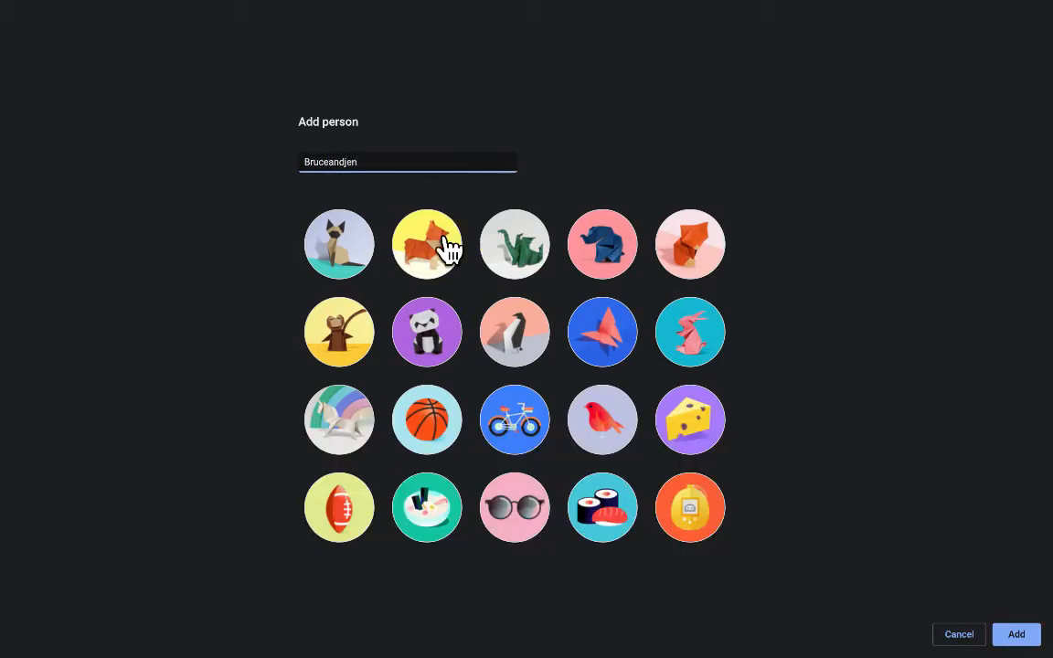
click(339, 244)
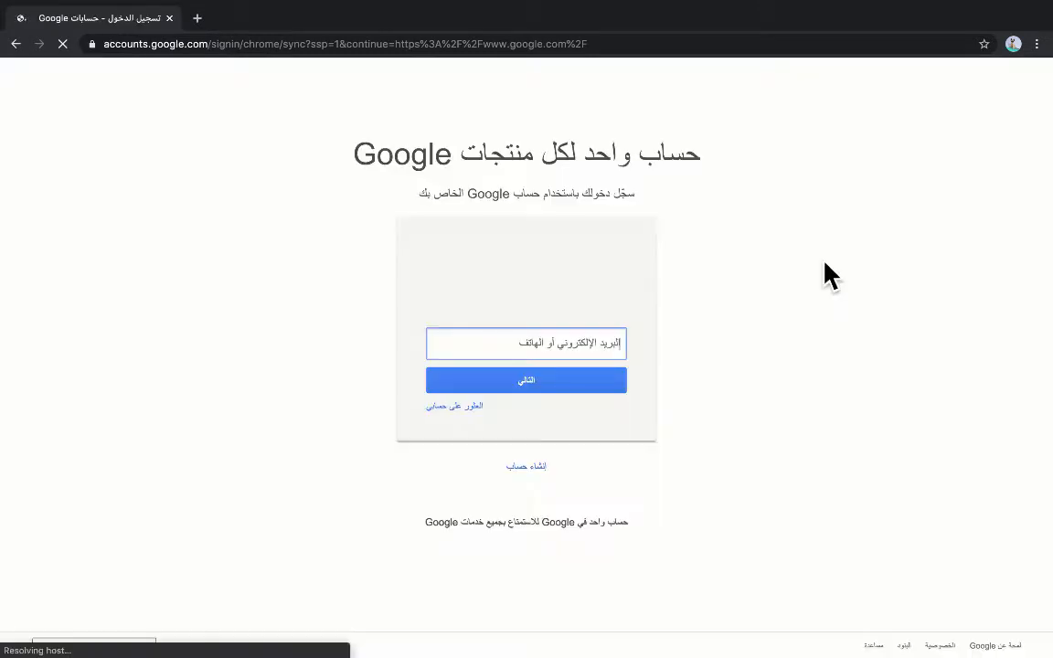
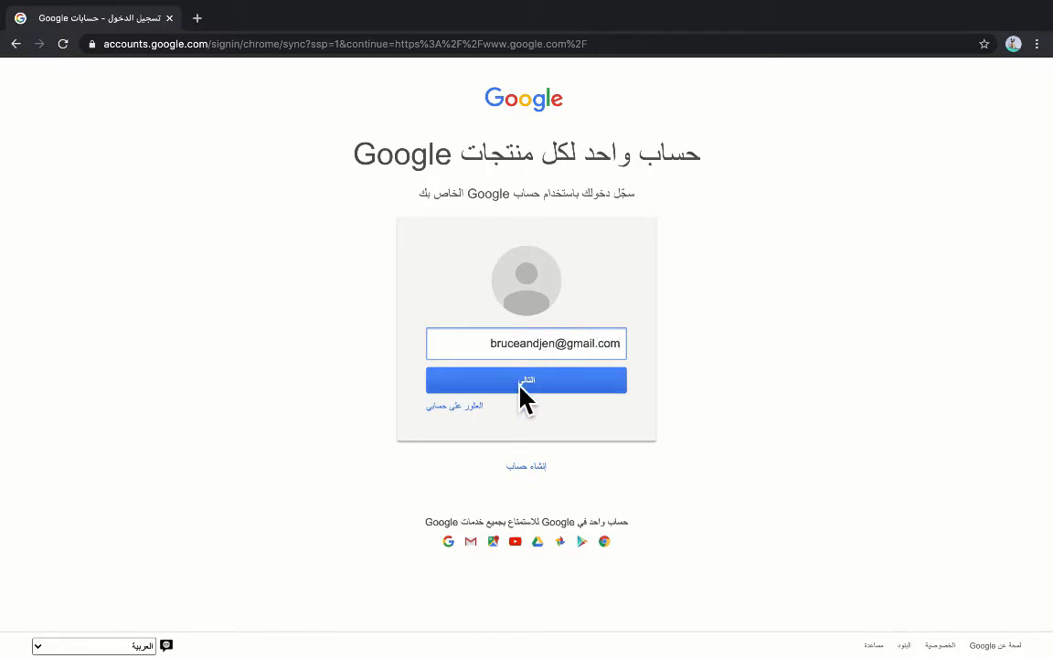
click(526, 379)
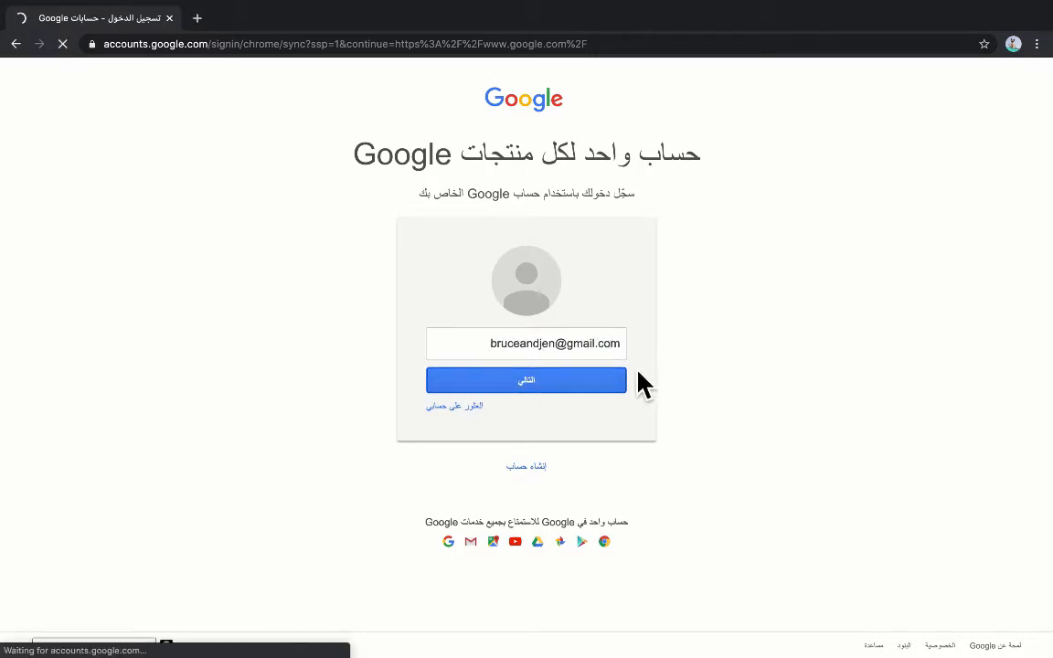
click(526, 380)
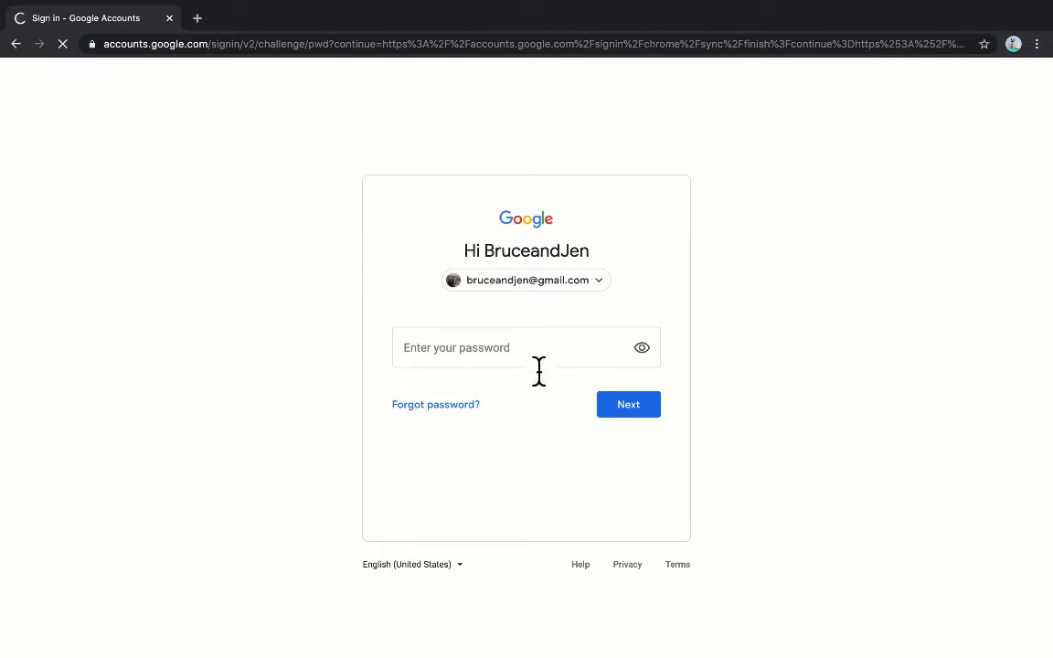
Enter the password to finish signing in and reach the Turn on sync prompt.
text(password)
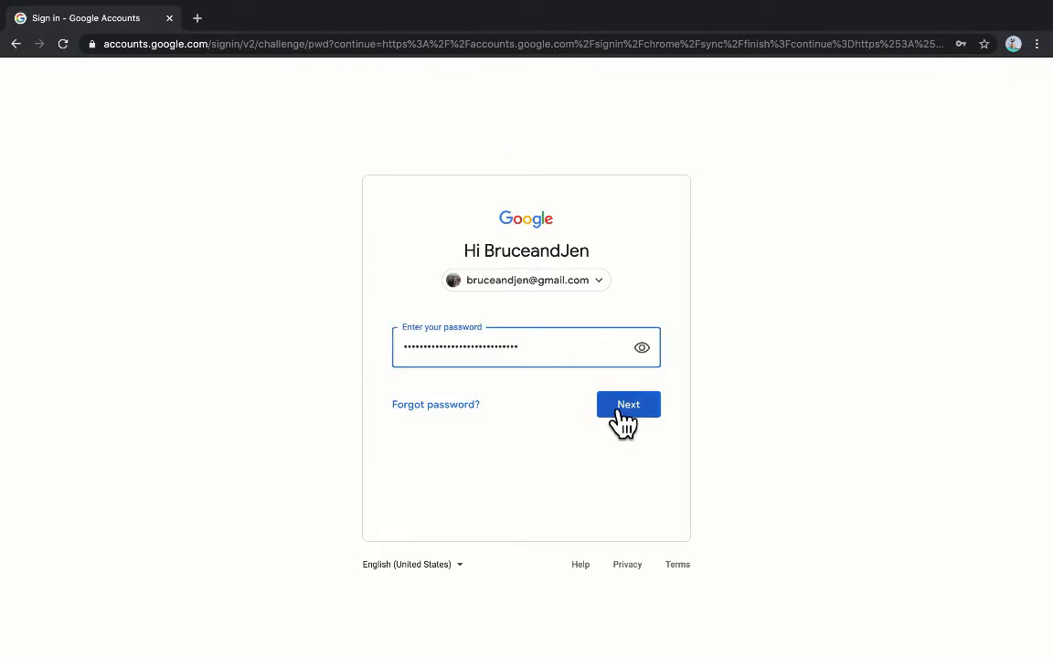
click(628, 404)
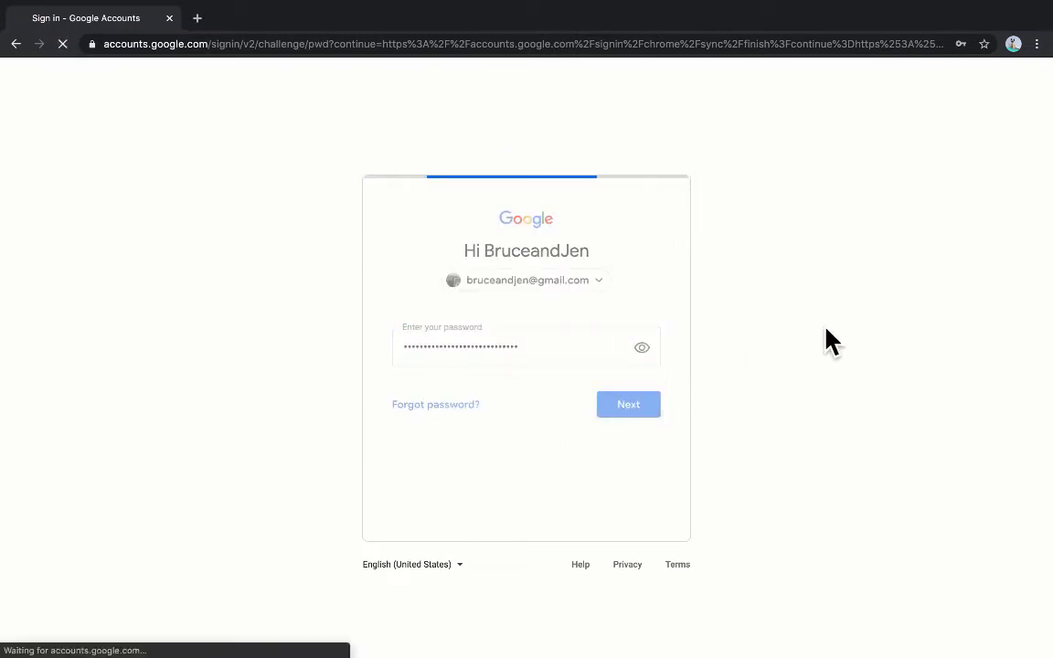
click(628, 404)
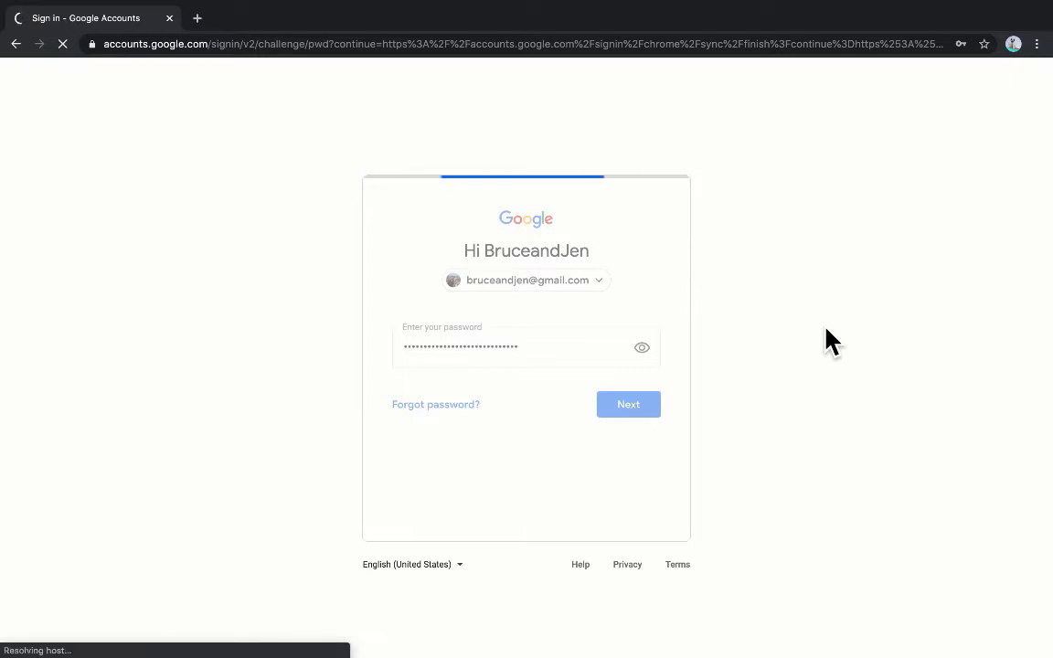
click(628, 404)
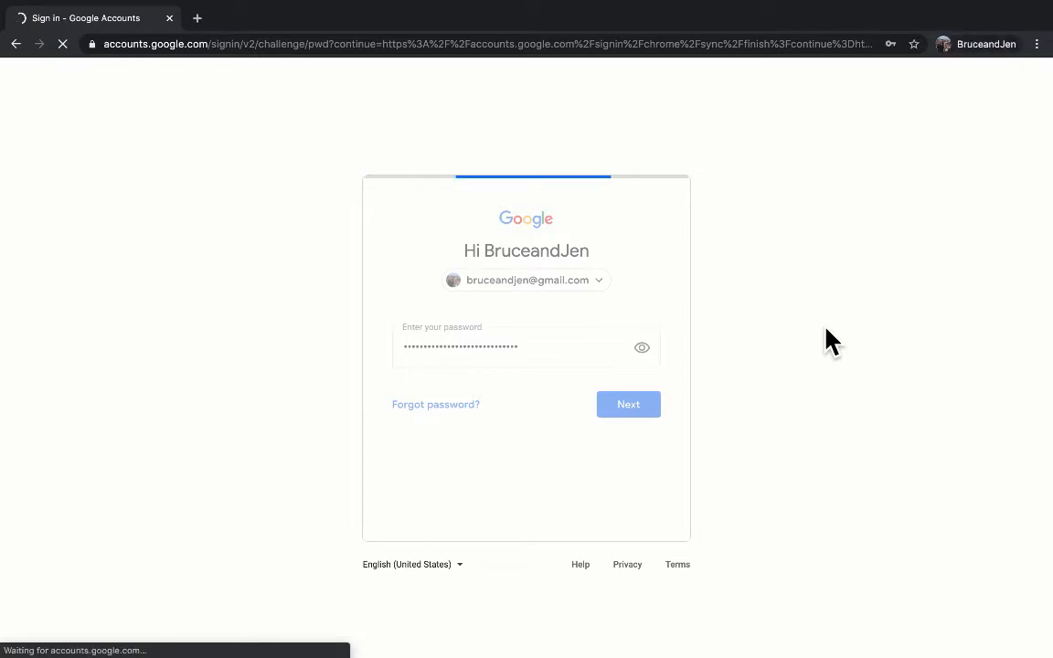
click(628, 404)
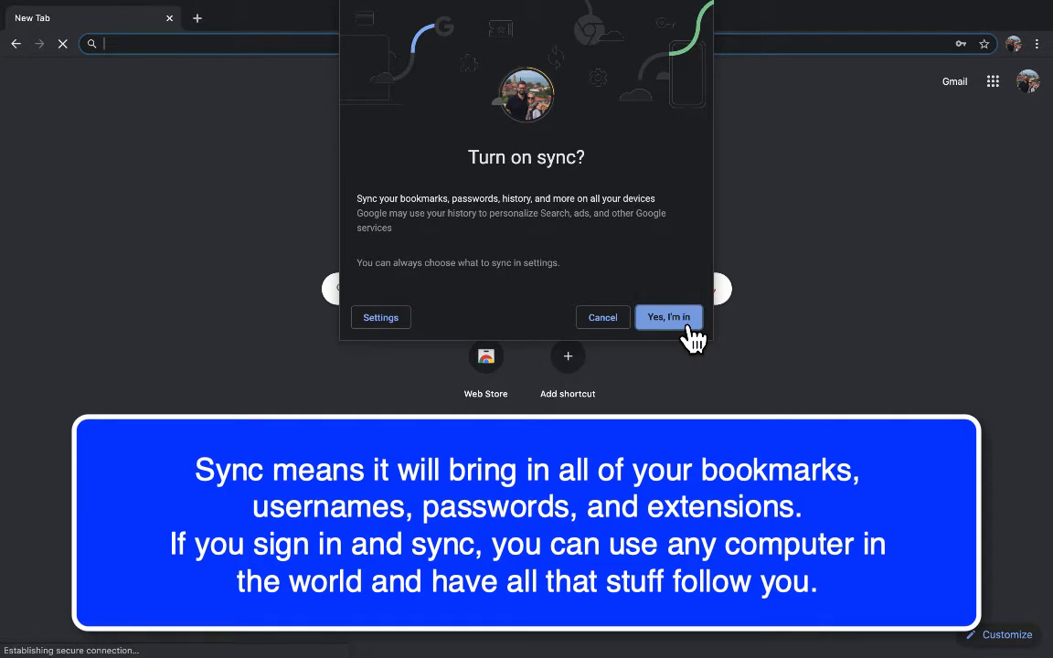
click(668, 317)
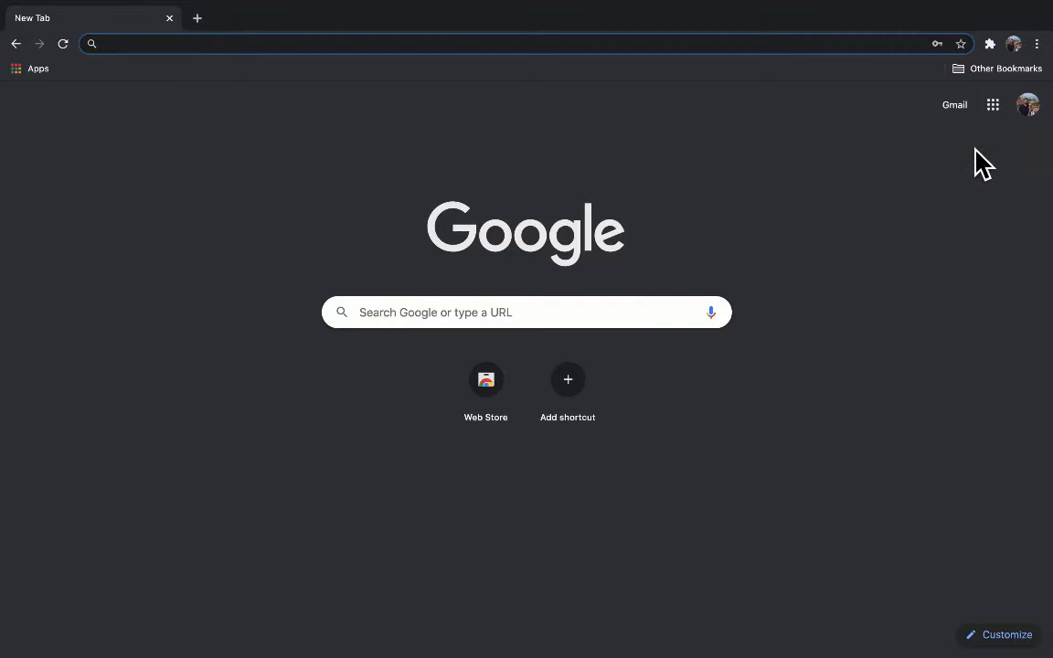
mouse_move(969, 115)
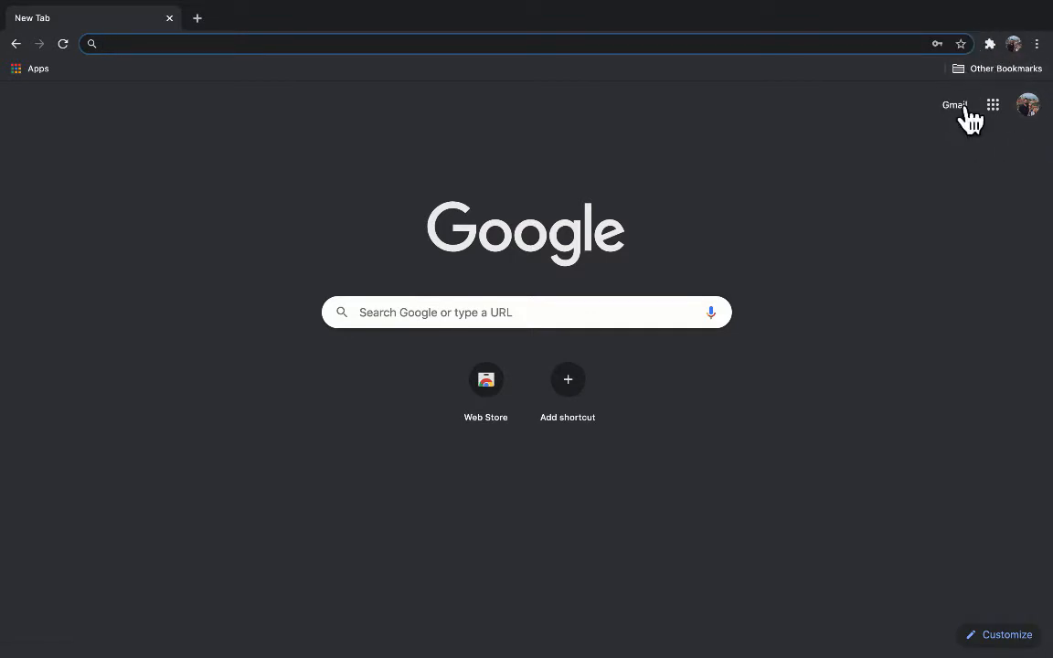
click(1014, 43)
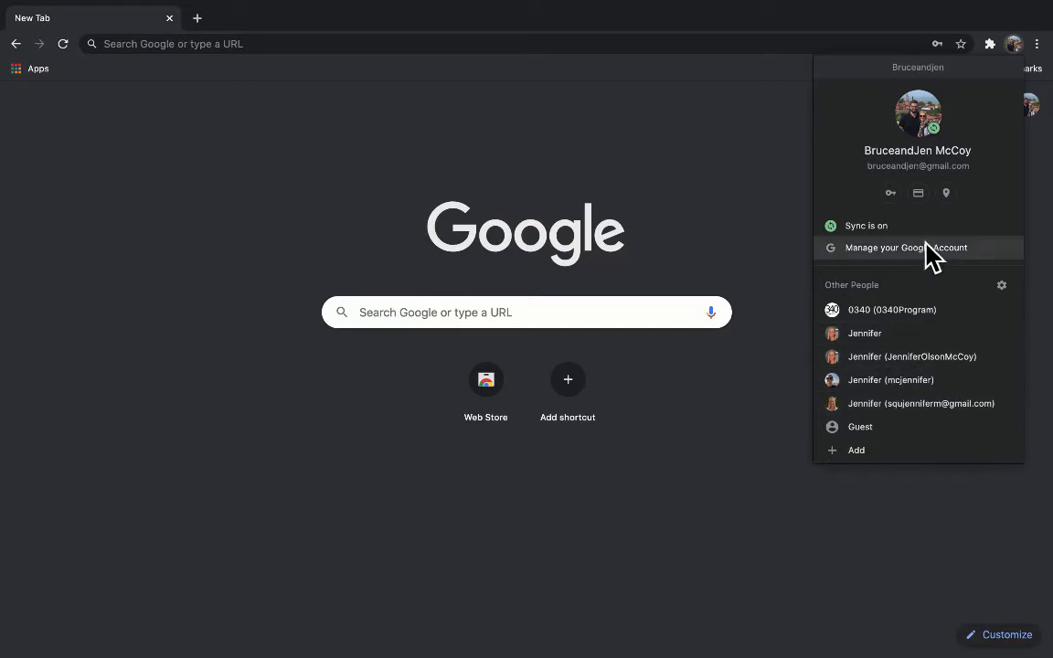
mouse_move(818, 197)
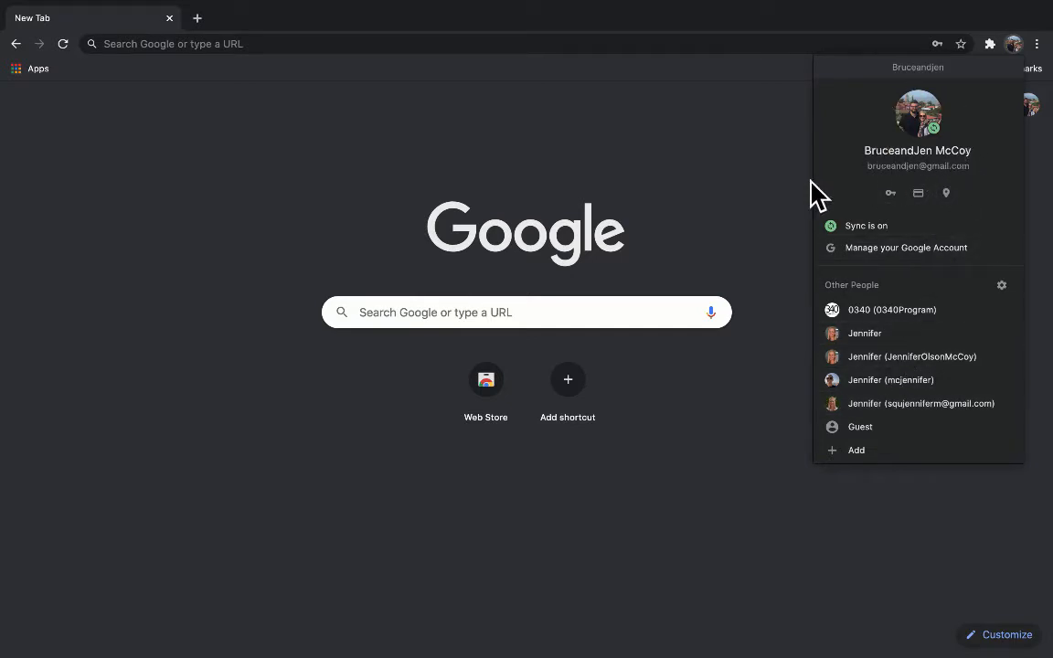
mouse_move(895, 411)
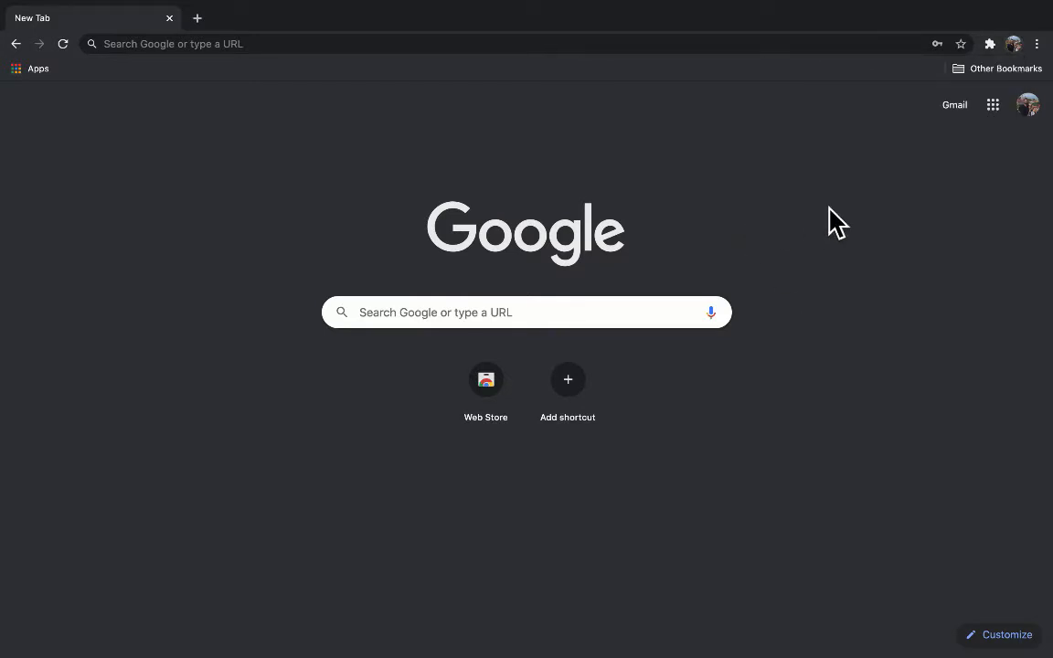
Show the profile list with the synced new profile, the 0340 profile and others.
click(1013, 43)
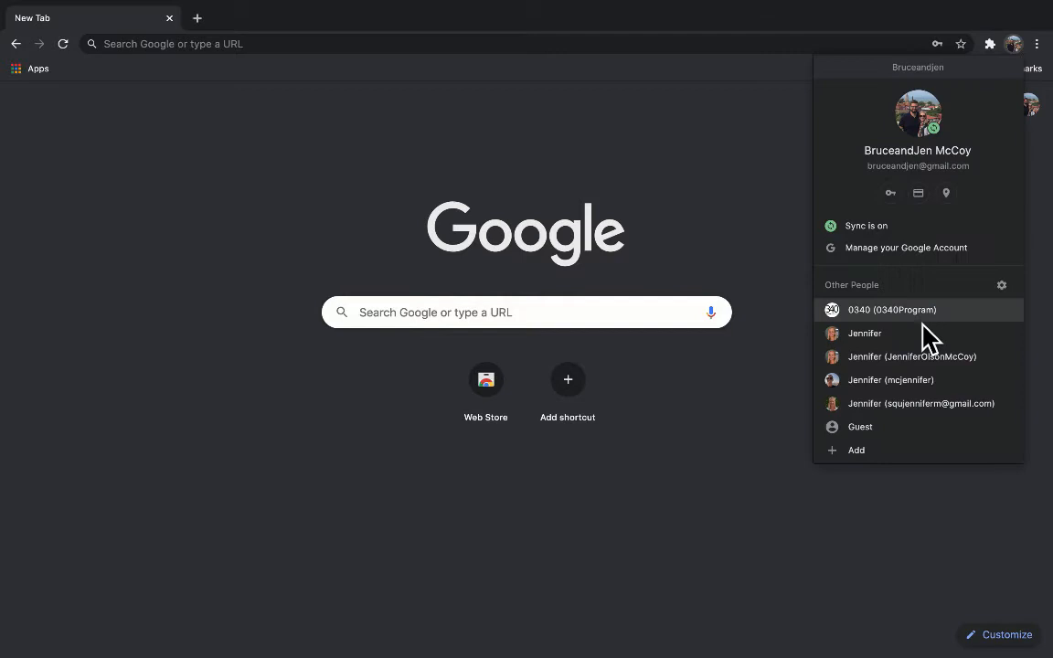
mouse_move(915, 343)
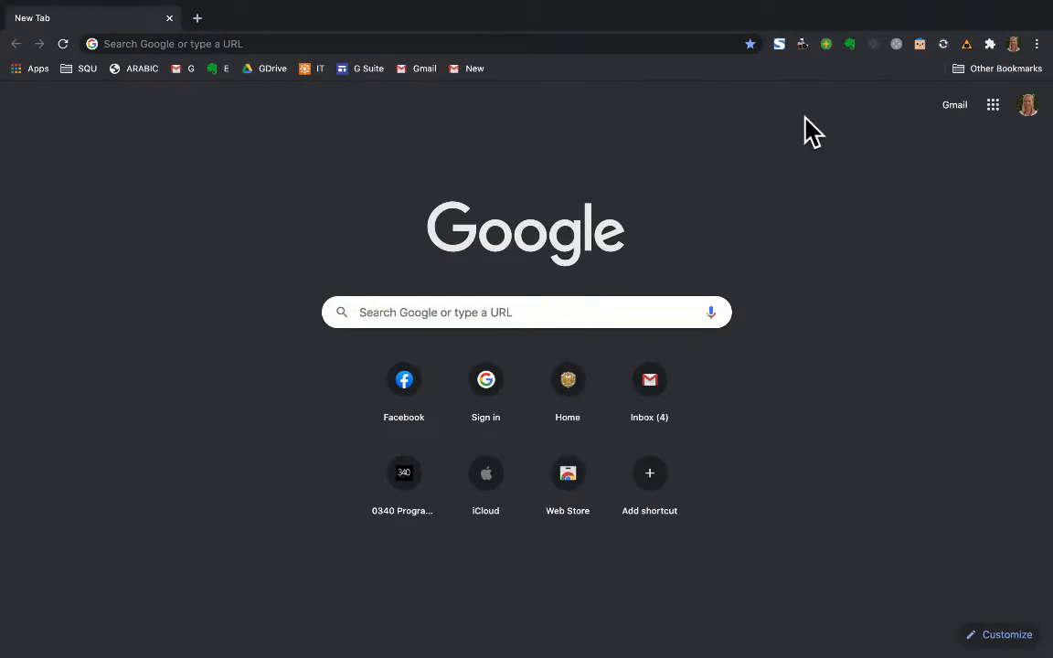
mouse_move(445, 117)
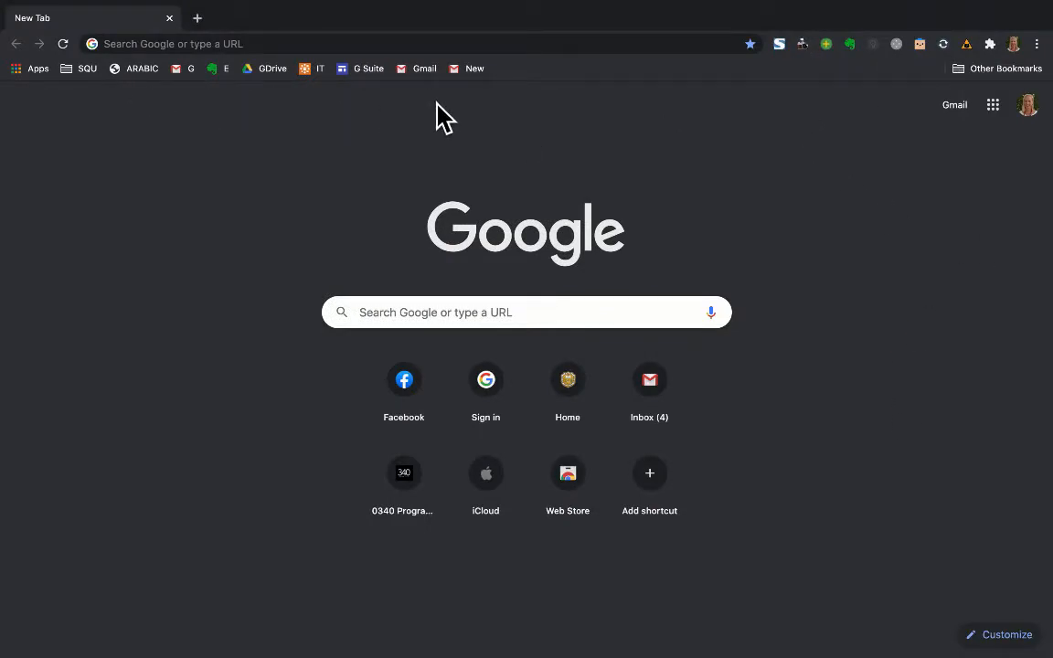
mouse_move(777, 156)
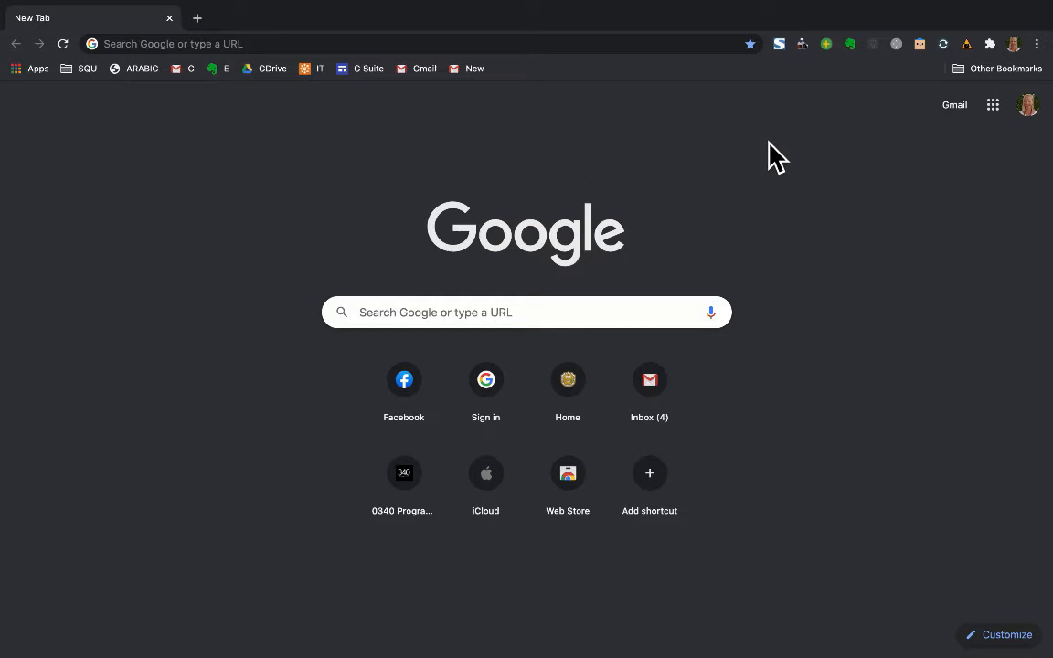
mouse_move(822, 284)
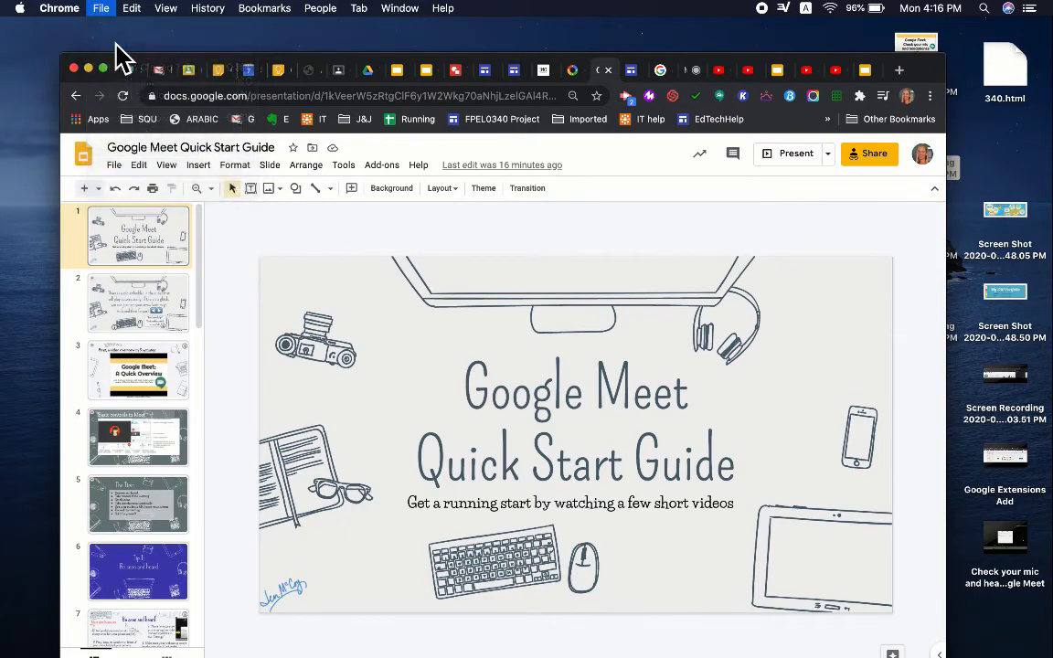
Bring another Chrome window forward and open the space-themed saved profile's window.
click(324, 34)
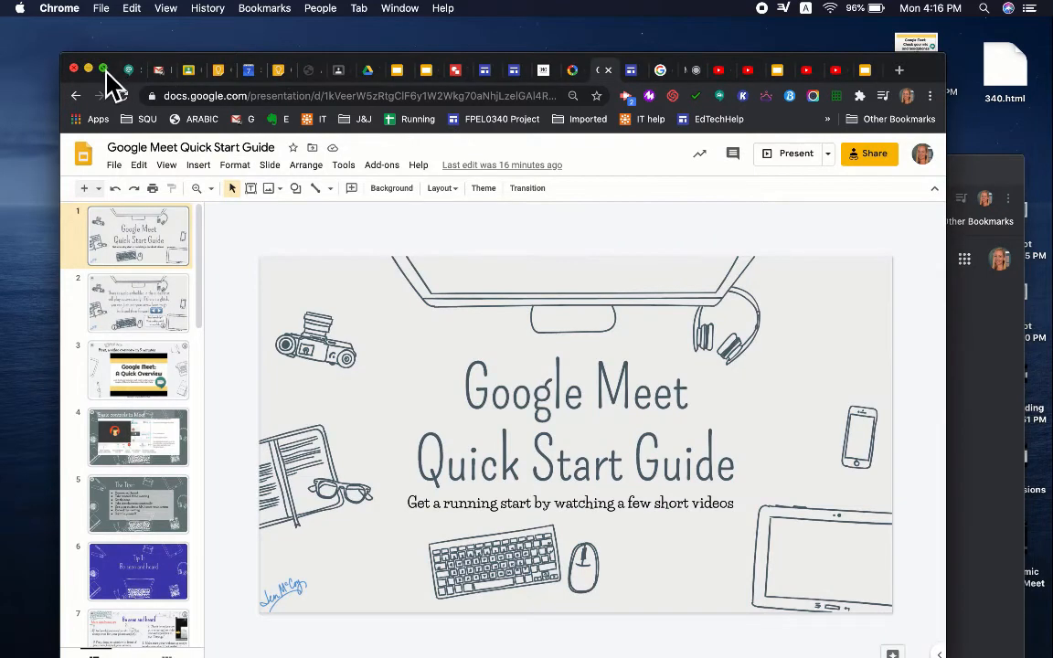
mouse_move(471, 169)
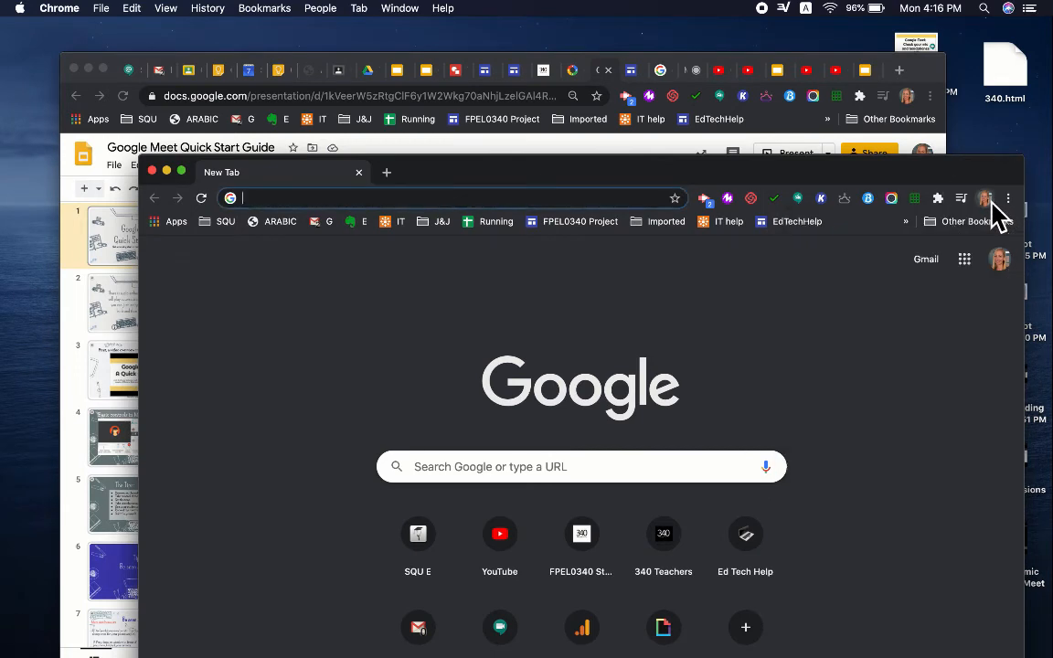
click(986, 199)
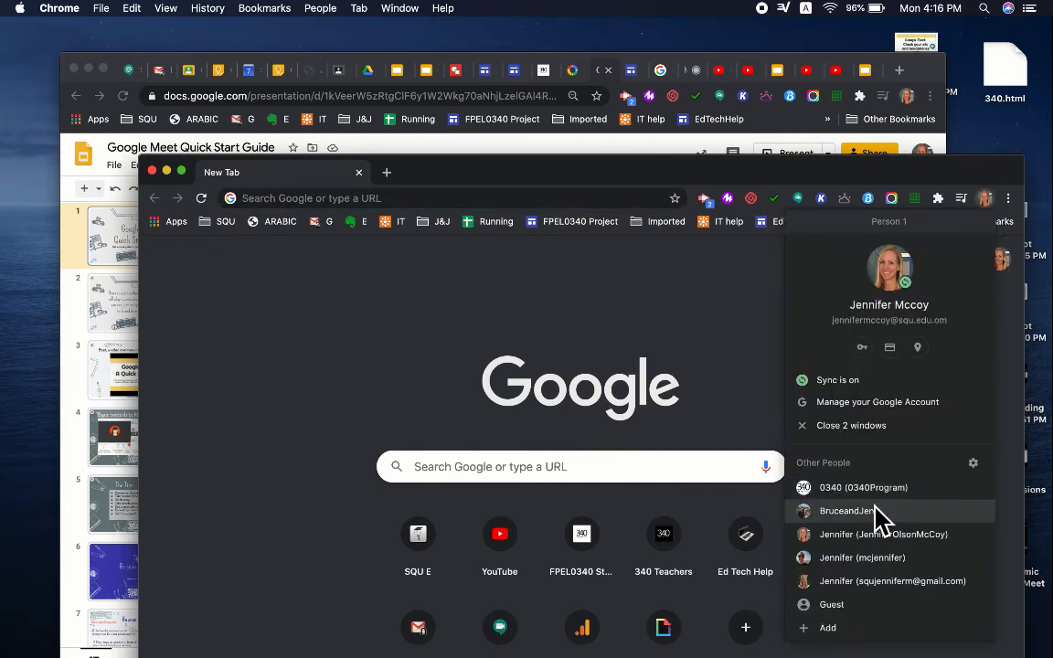
mouse_move(877, 558)
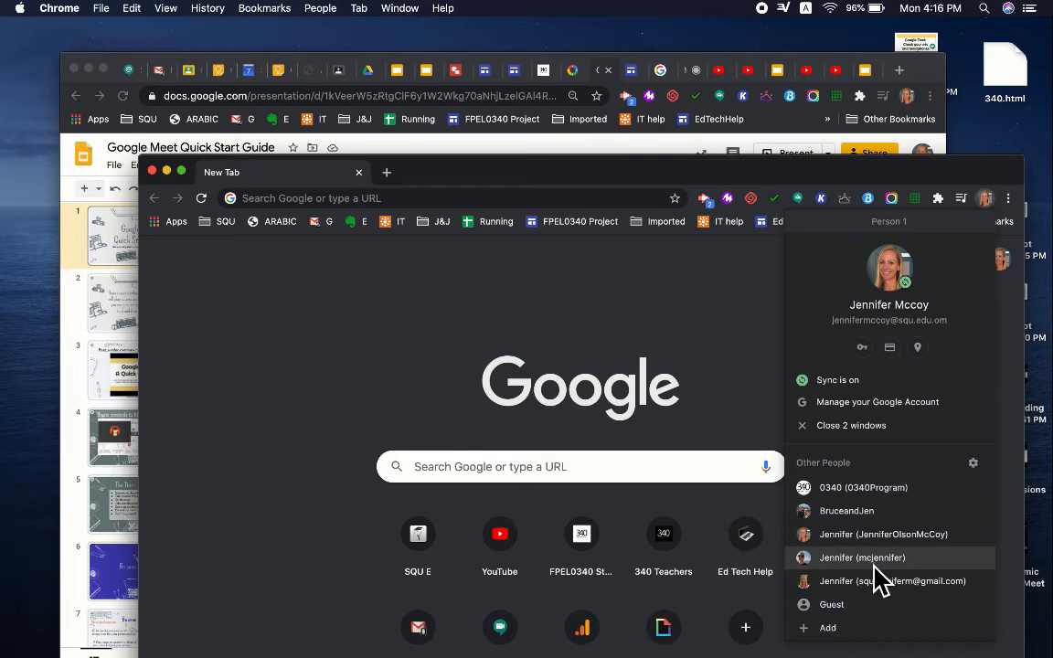
mouse_move(908, 573)
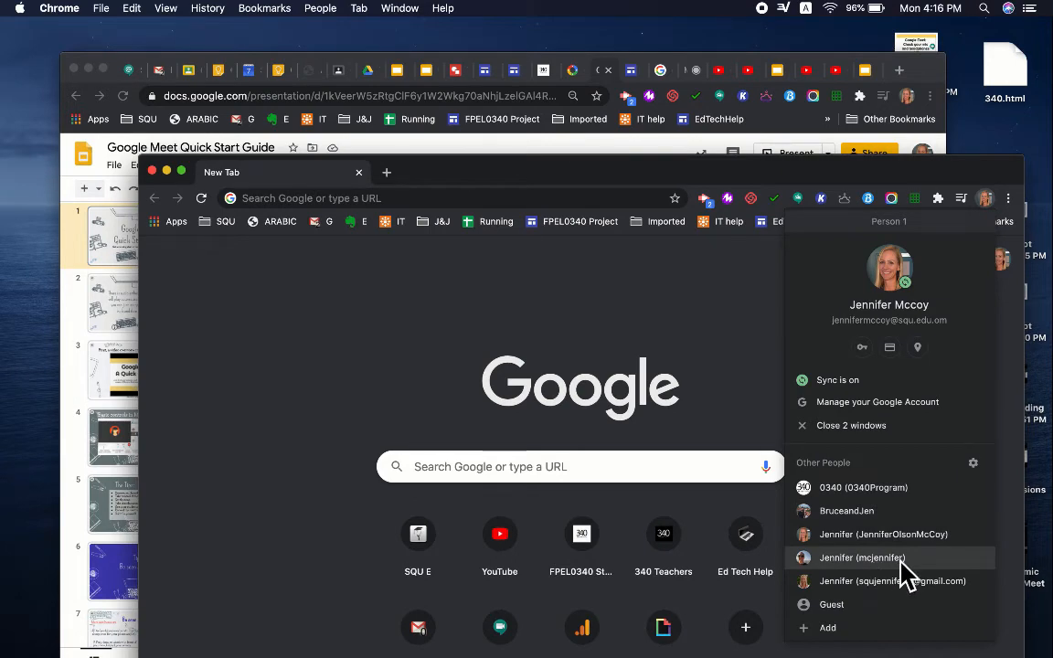
click(862, 557)
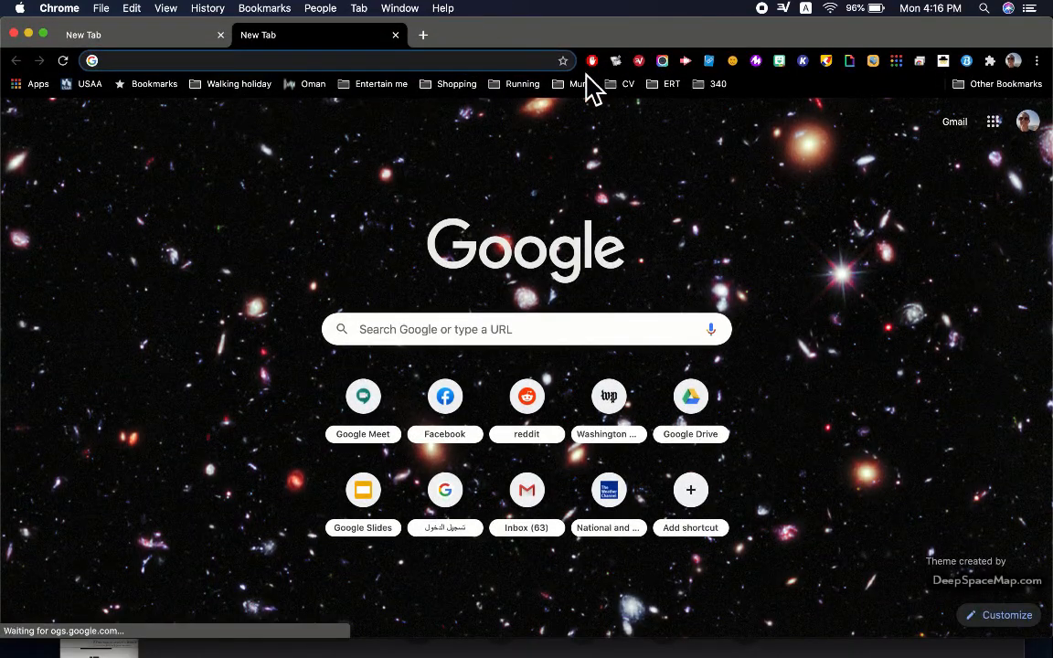
mouse_move(785, 146)
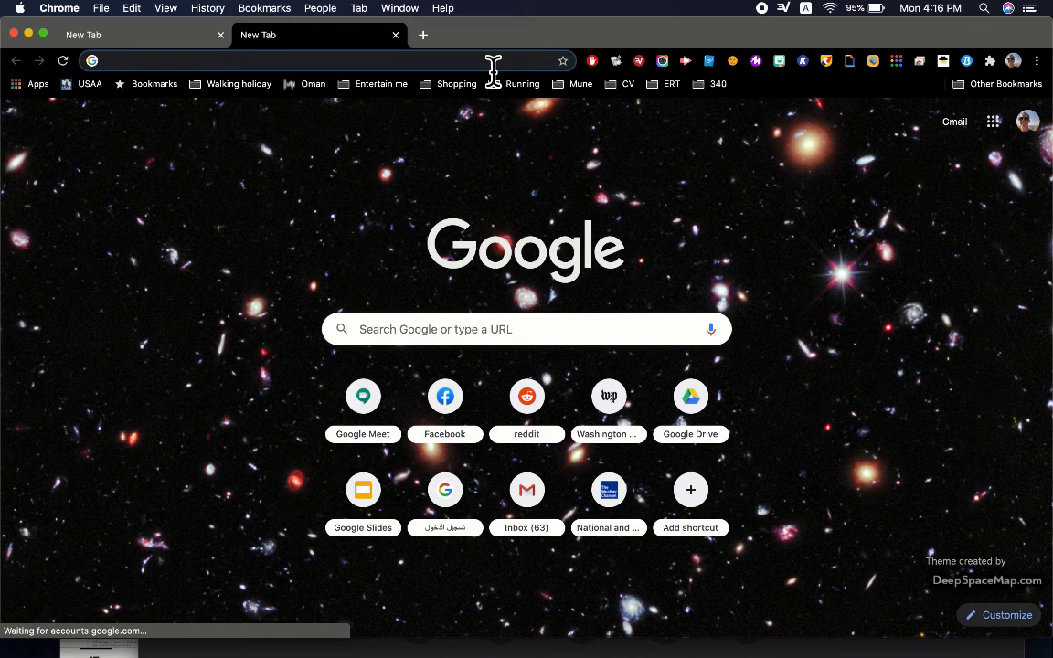
mouse_move(530, 64)
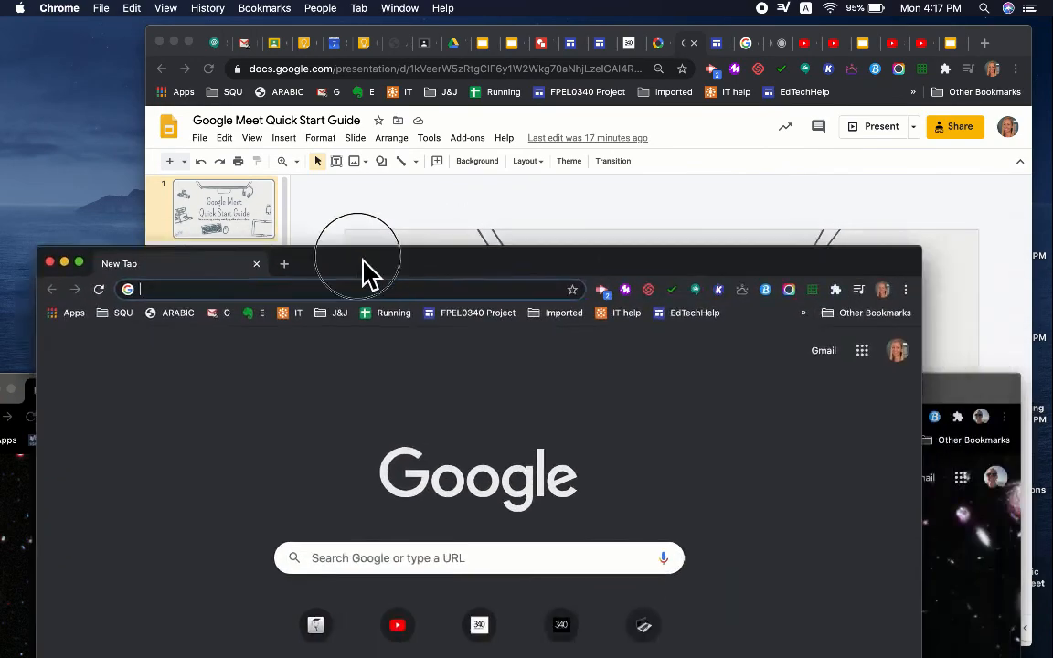
Drag a profile window by its title bar to a new spot on the desktop.
drag(357, 263, 435, 184)
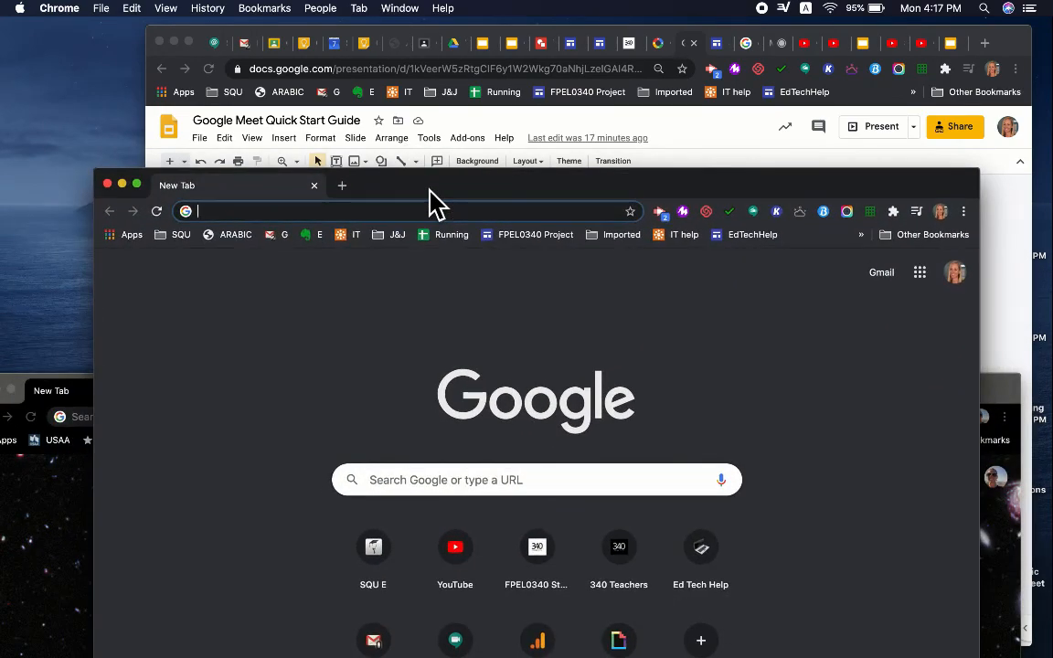